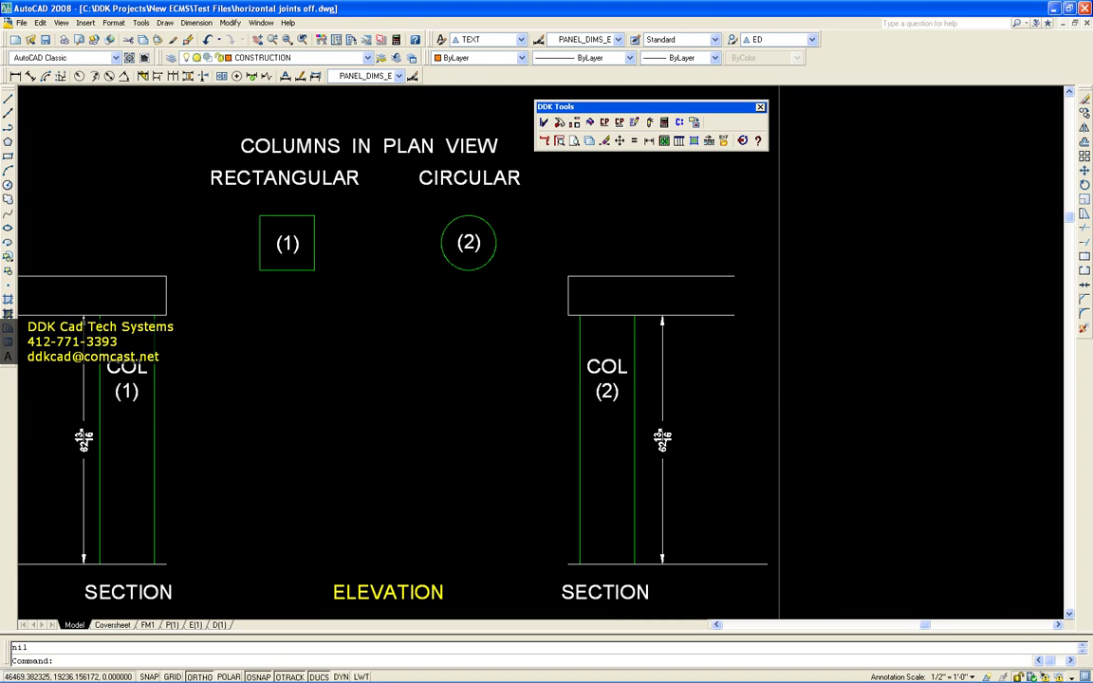
{"action": "mouse_move", "coordinate": [751, 403]}
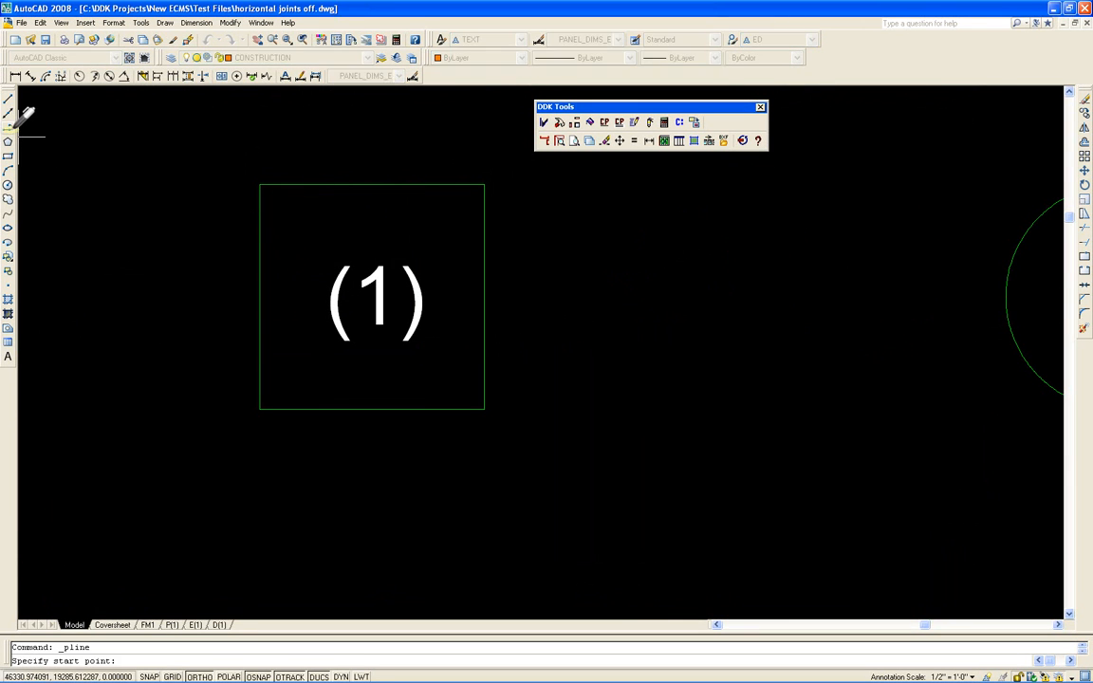
Step: Trace the wall polyline around the lower sides of column (1) and designate it as a Plan wall
{"action": "left_click", "coordinate": [258, 296]}
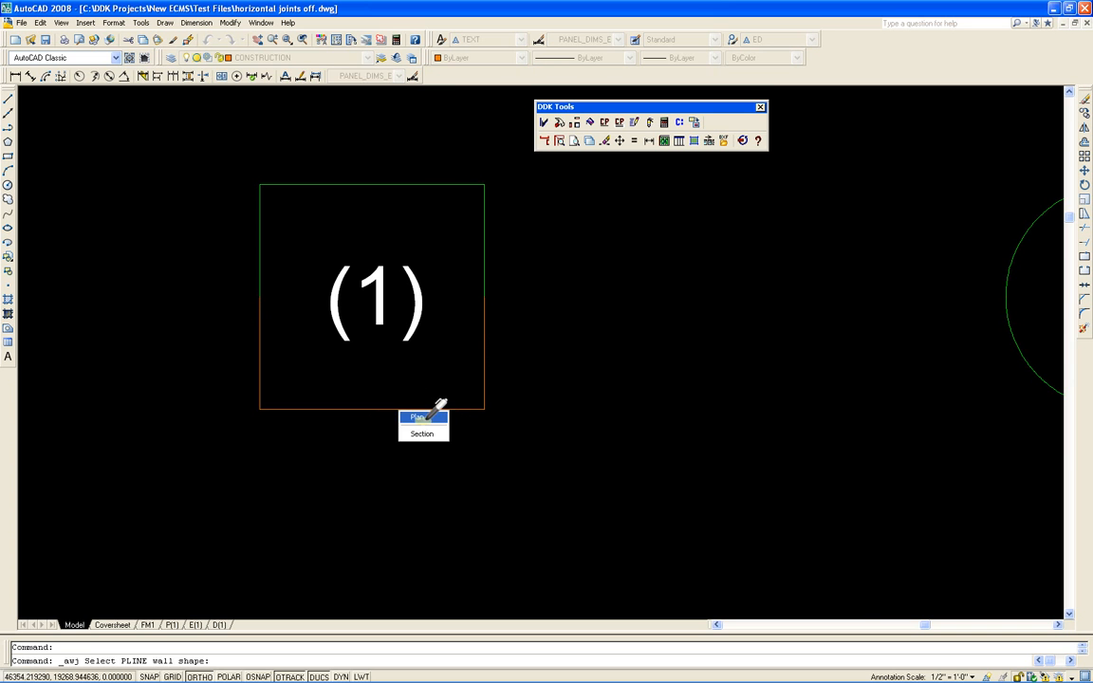
{"action": "left_click", "coordinate": [416, 417]}
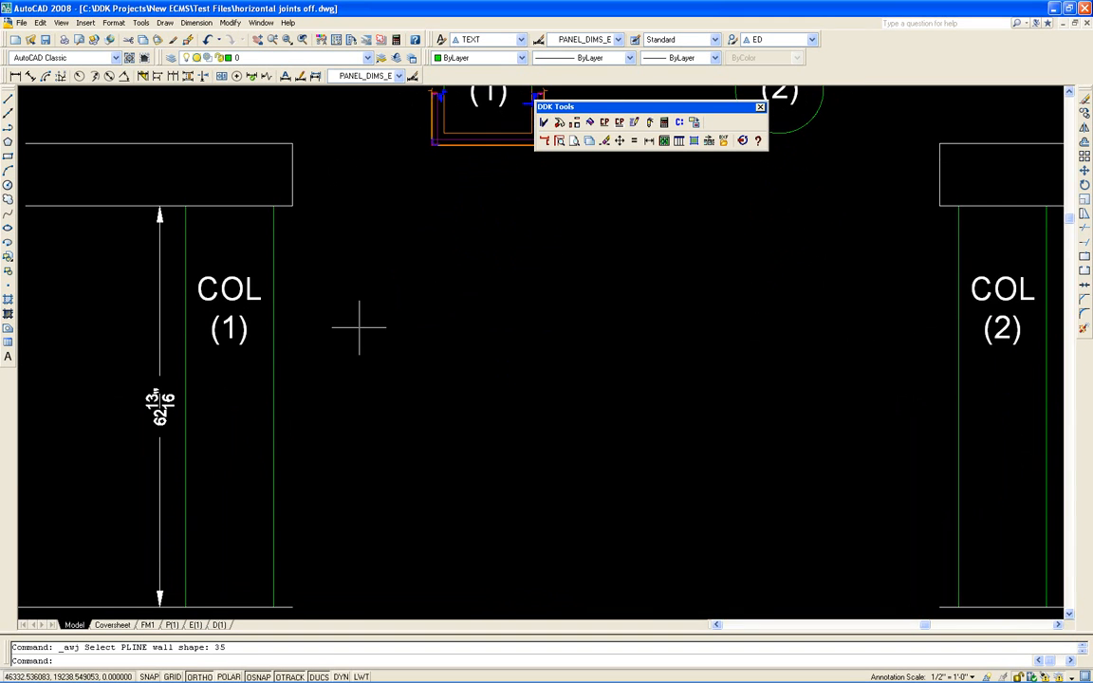
{"action": "mouse_move", "coordinate": [29, 104]}
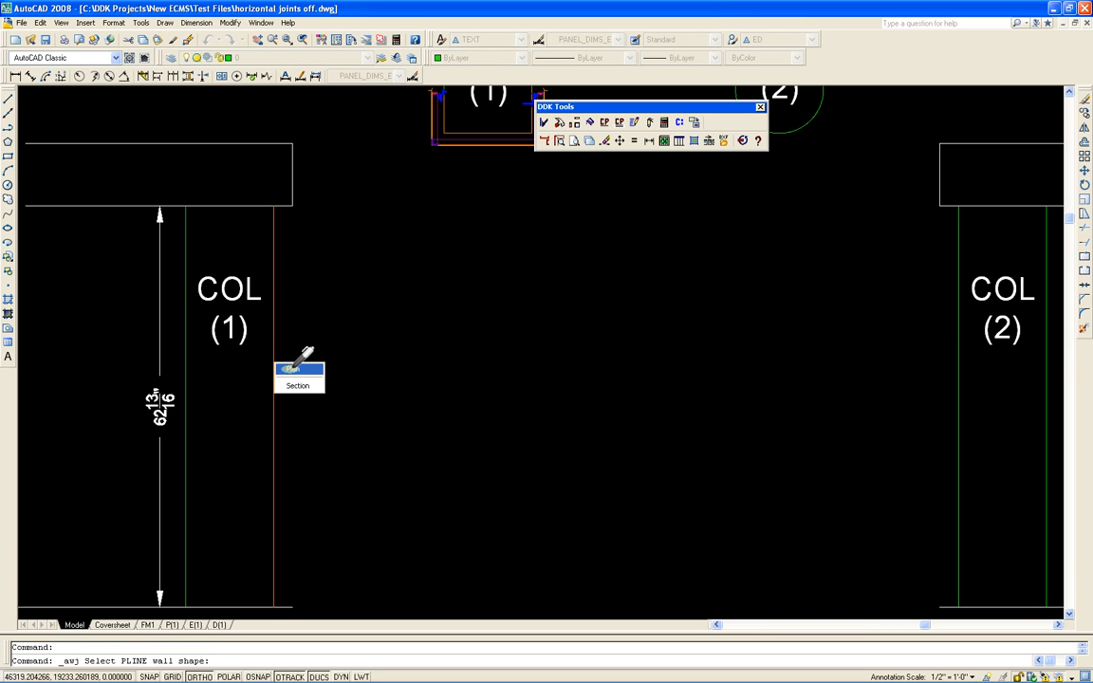
Step: Designate the vertical wall polyline beside column (1) as a Section wall
{"action": "left_click", "coordinate": [281, 376]}
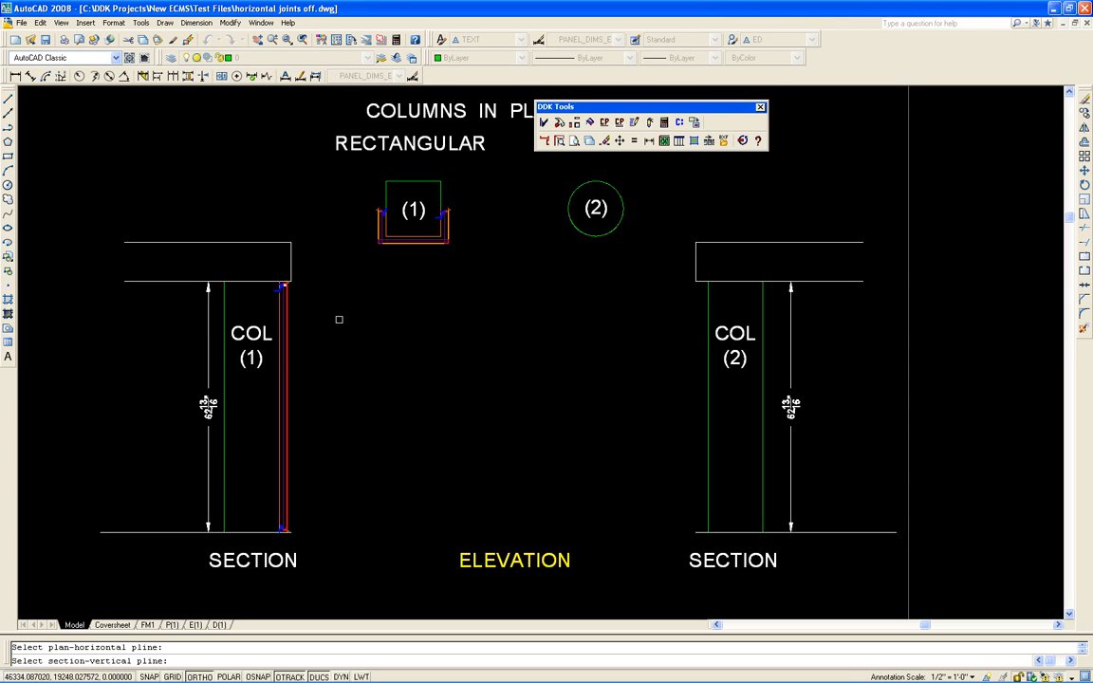
Step: Pick column (1)'s section wall line and confirm panel number X01 to generate its elevation panel
{"action": "left_click", "coordinate": [281, 292]}
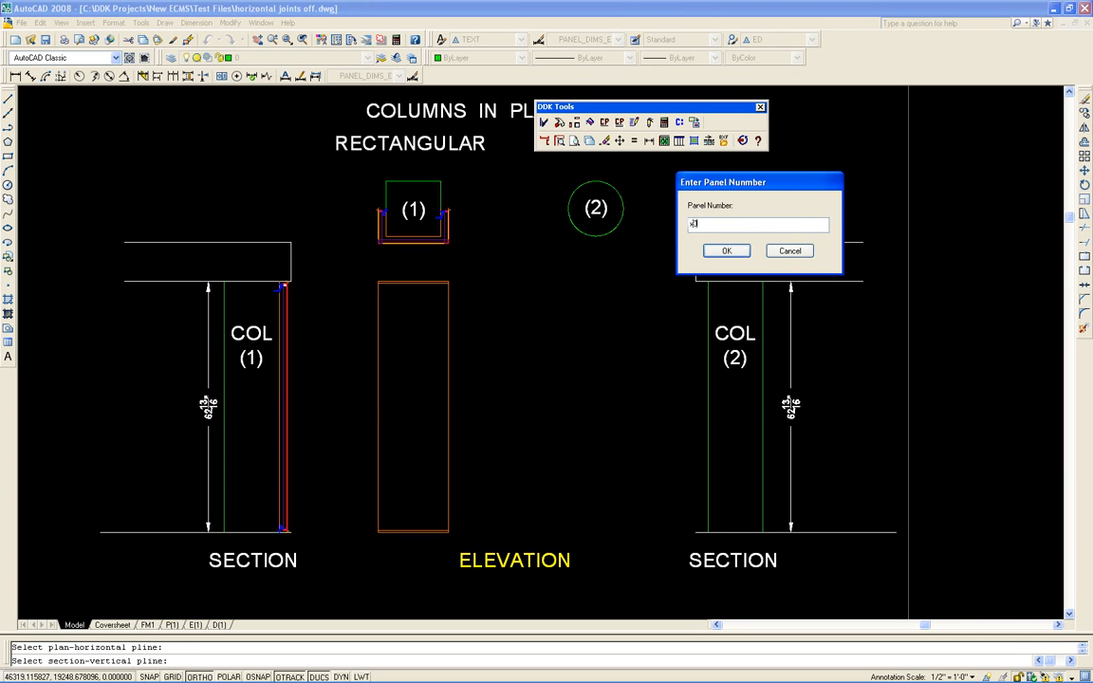
{"action": "left_click", "coordinate": [726, 251]}
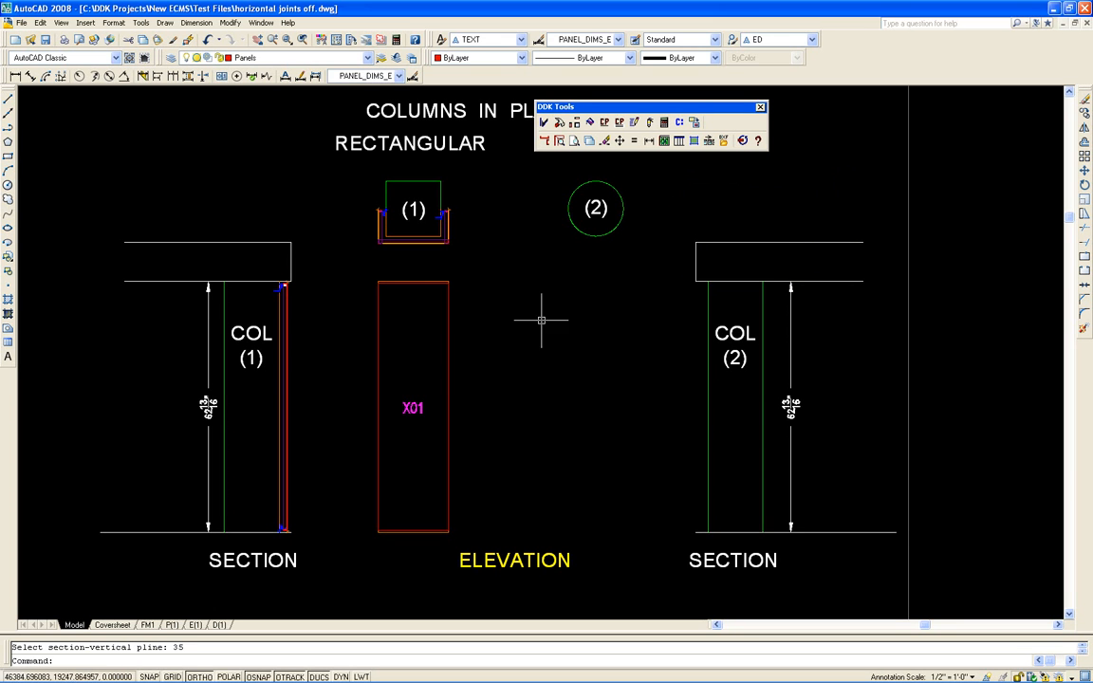
{"action": "mouse_move", "coordinate": [409, 396]}
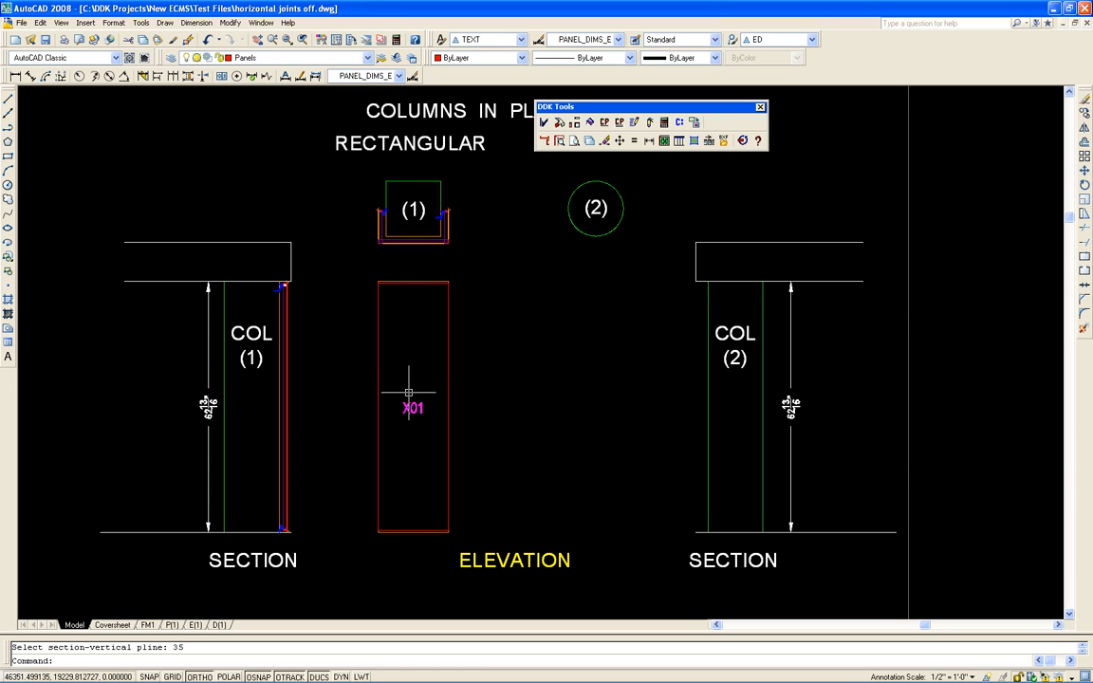
{"action": "mouse_move", "coordinate": [414, 396]}
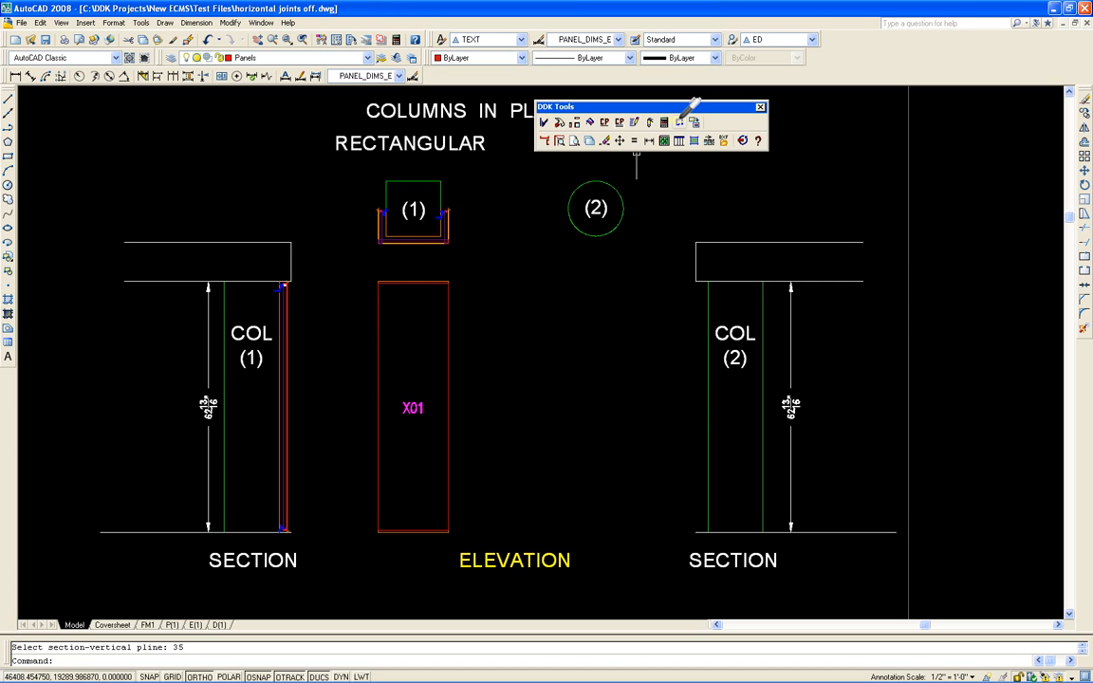
{"action": "left_click", "coordinate": [664, 141]}
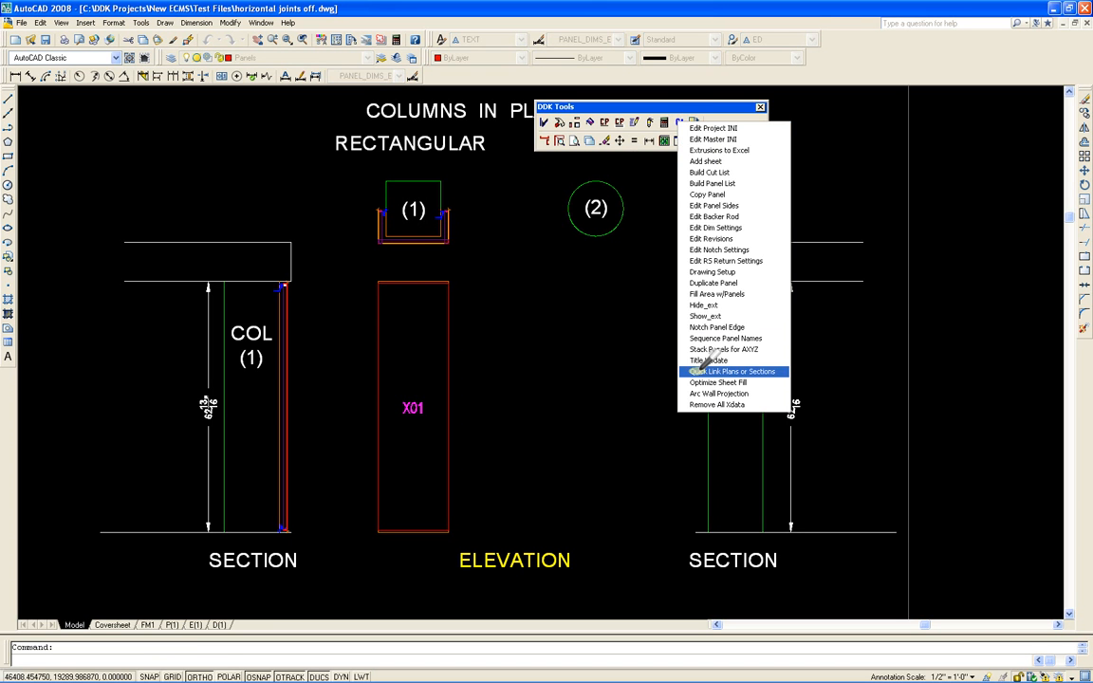
{"action": "left_click", "coordinate": [732, 370]}
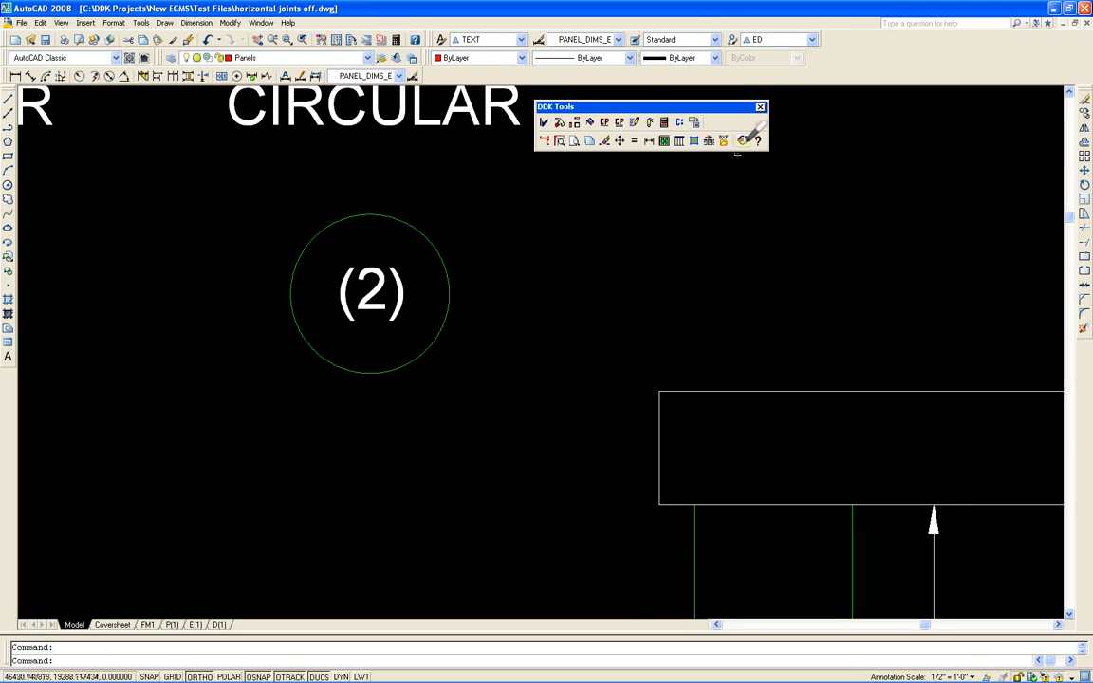
{"action": "mouse_move", "coordinate": [732, 152]}
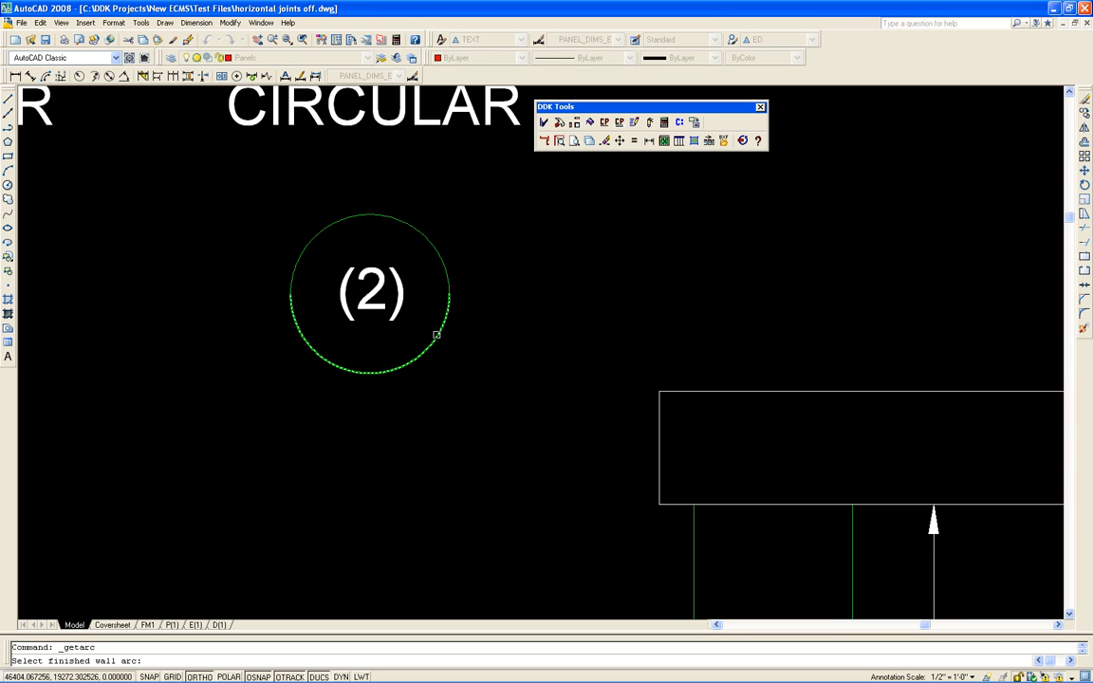
{"action": "mouse_move", "coordinate": [425, 349]}
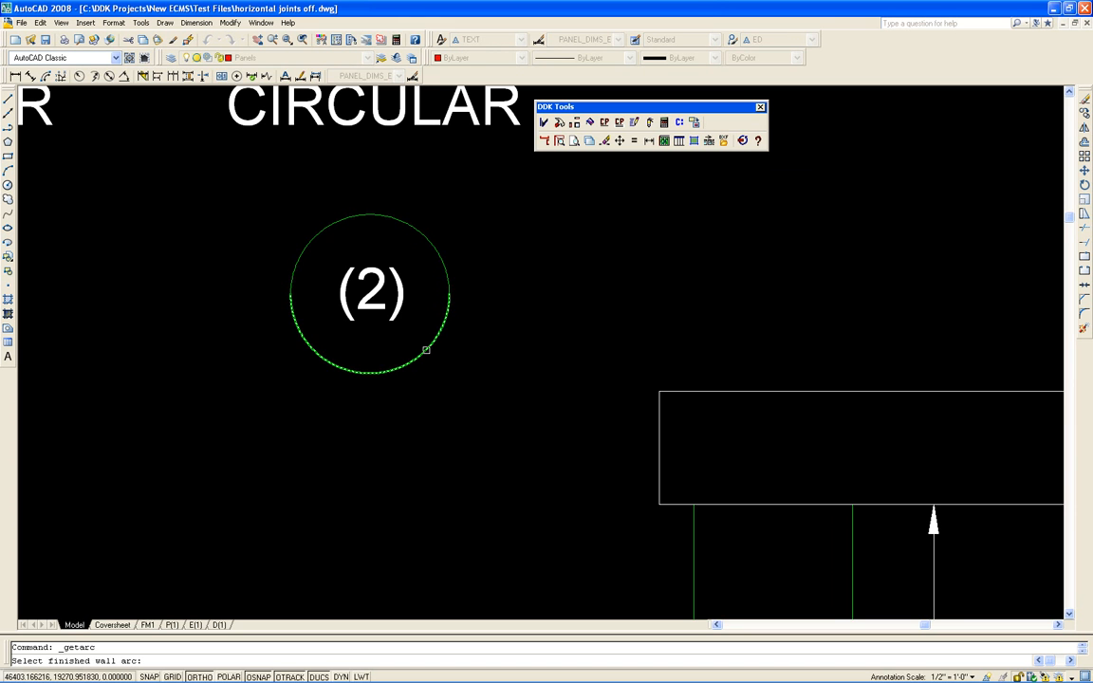
Step: Pick circle (2) as the finished wall arc and draw curved panels around its lower half
{"action": "left_click", "coordinate": [425, 349]}
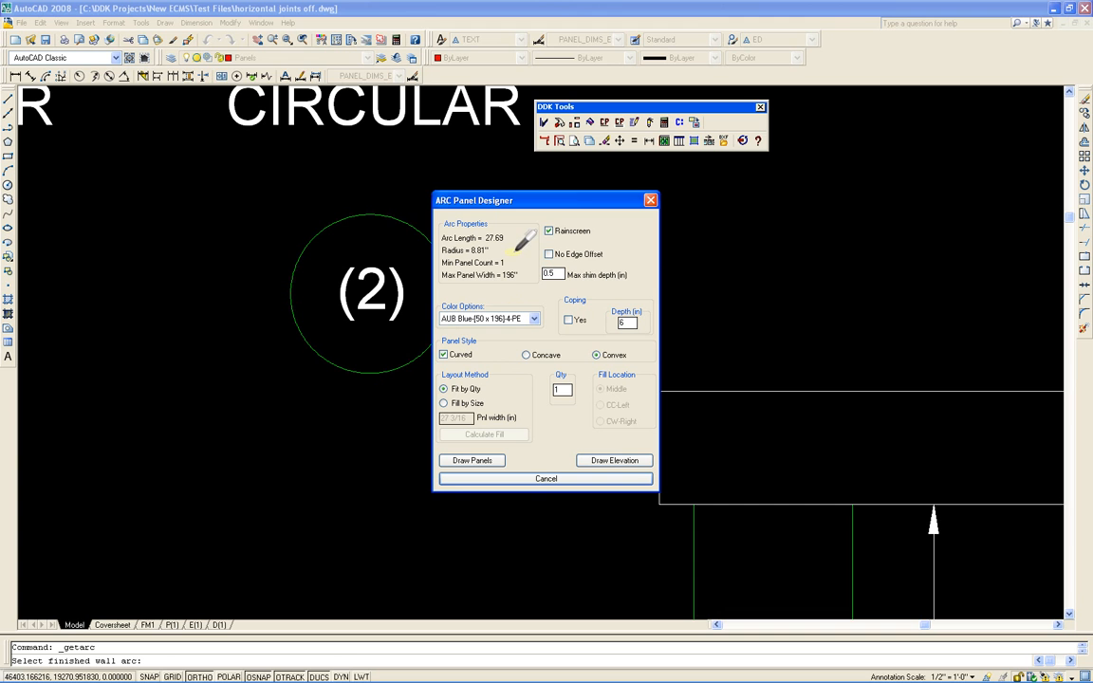
{"action": "mouse_move", "coordinate": [493, 345]}
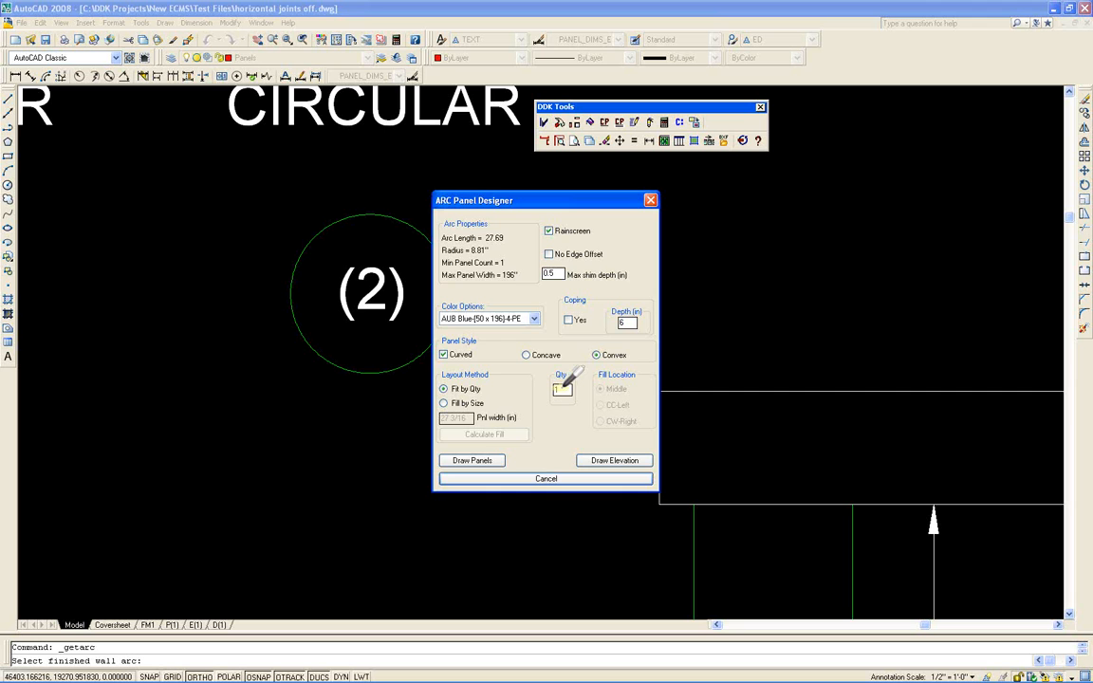
{"action": "left_click", "coordinate": [471, 461]}
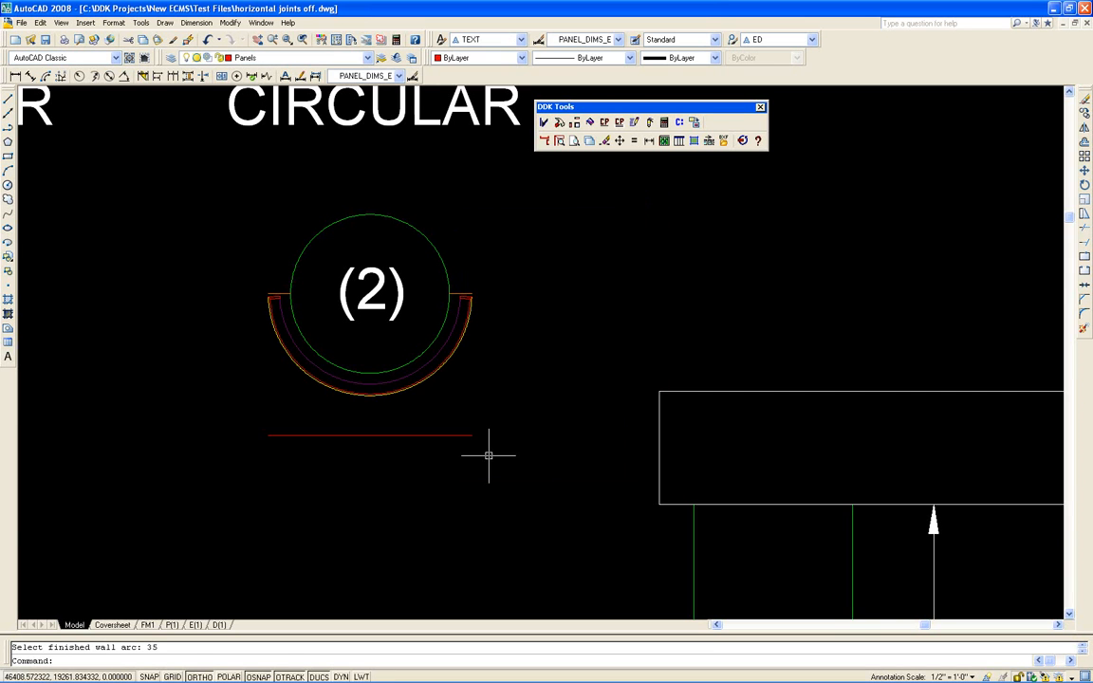
{"action": "mouse_move", "coordinate": [448, 440]}
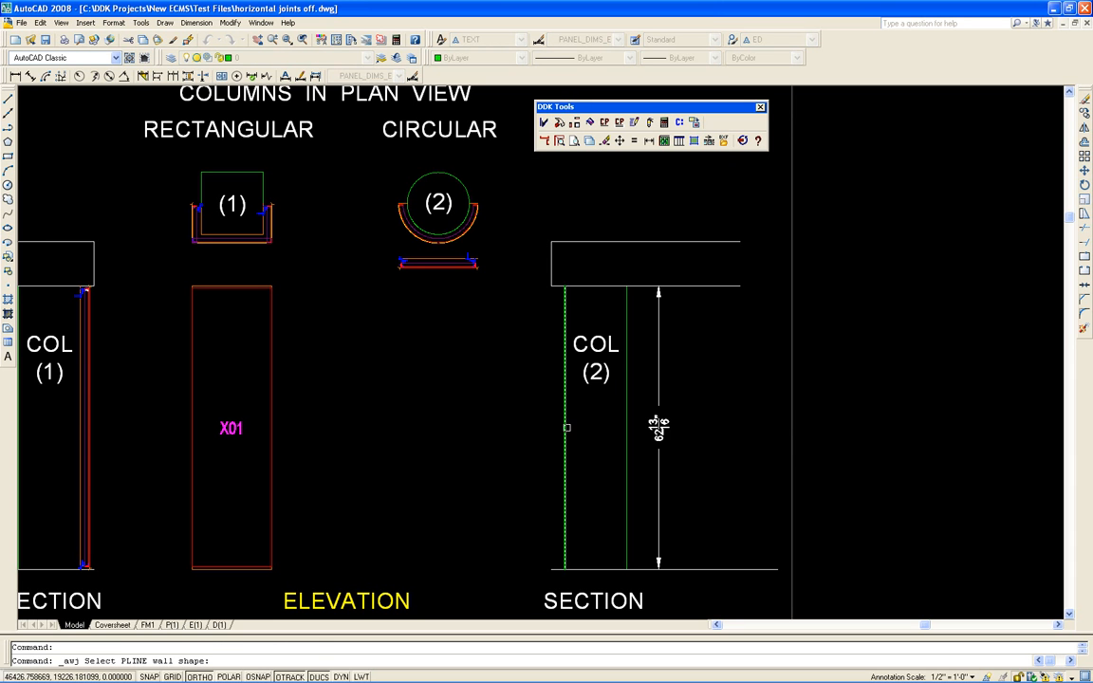
Step: Link column (2)'s wall and vertical section plane and confirm the starting number to create panels X02 and X03
{"action": "left_click", "coordinate": [566, 429]}
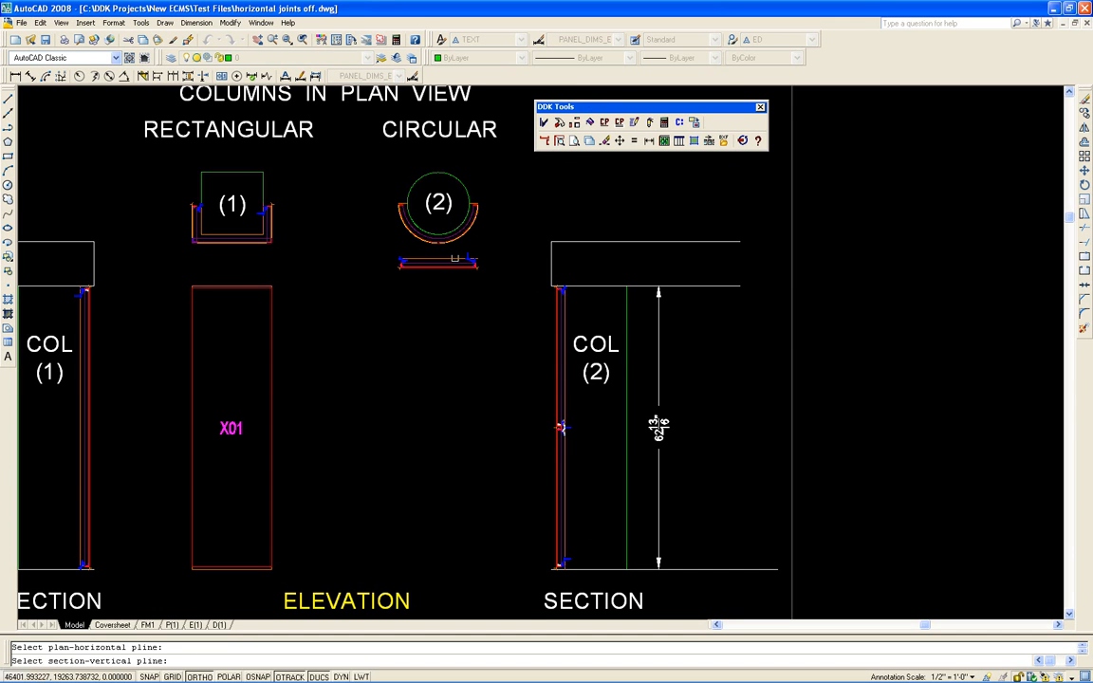
{"action": "left_click", "coordinate": [559, 428]}
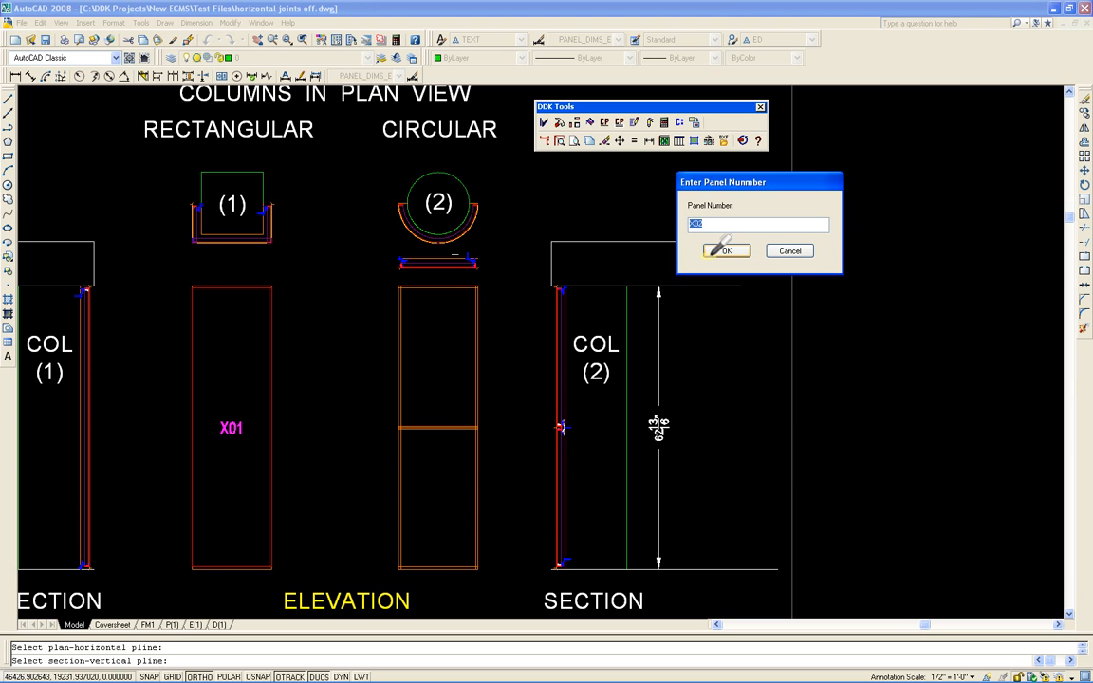
{"action": "left_click", "coordinate": [725, 251]}
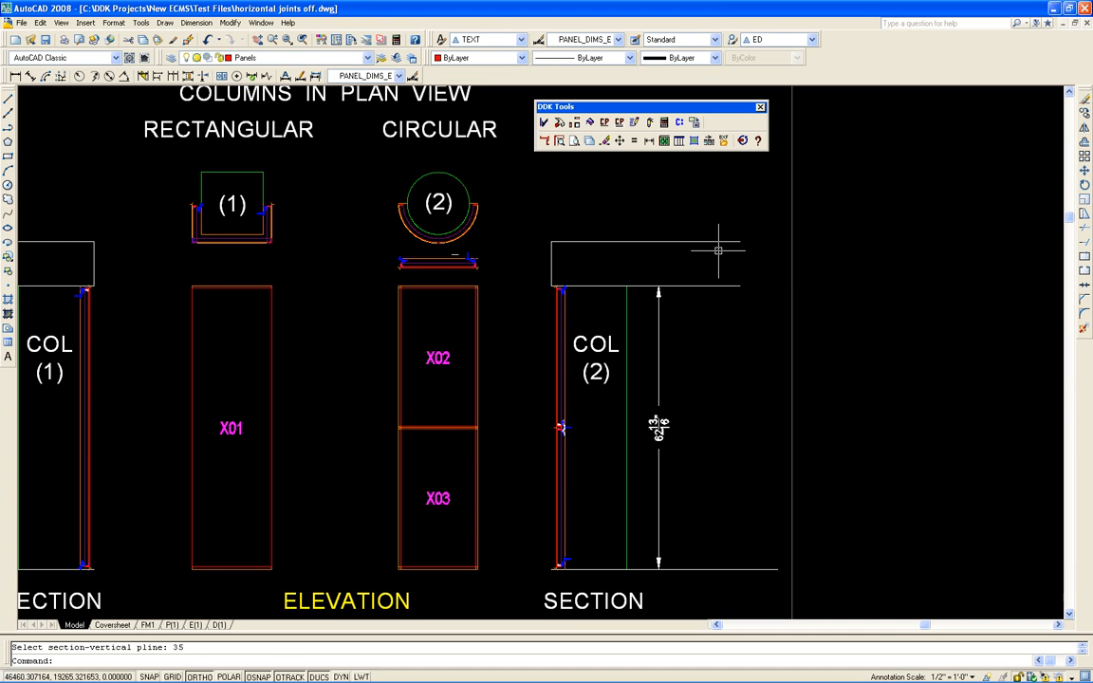
{"action": "mouse_move", "coordinate": [490, 256]}
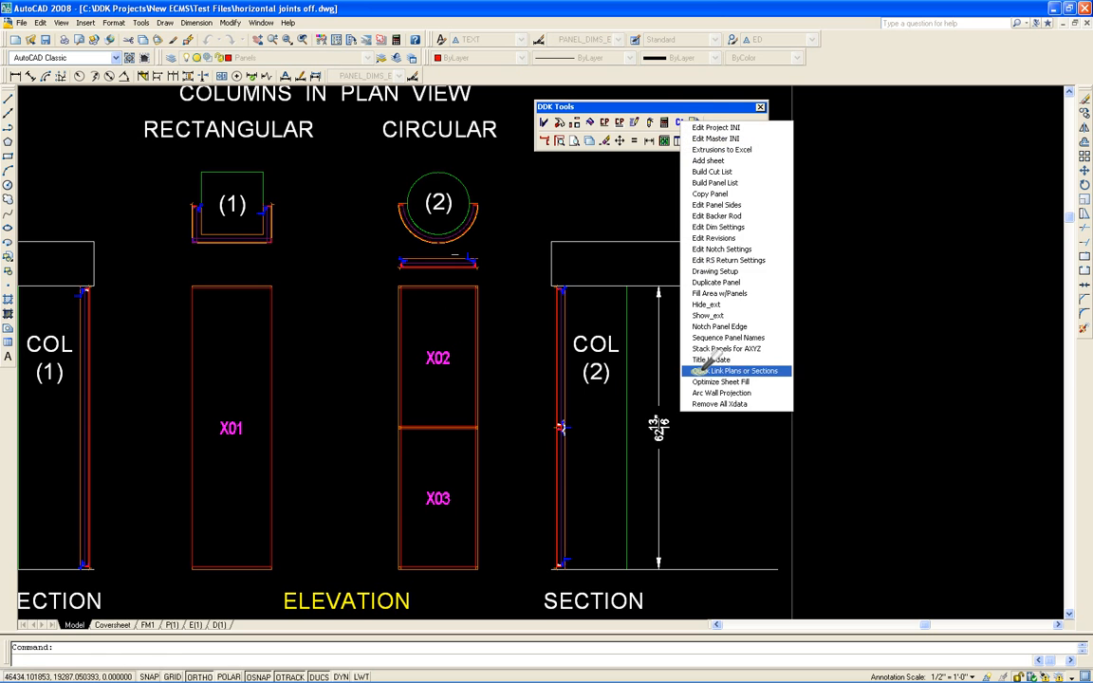
{"action": "left_click", "coordinate": [737, 370]}
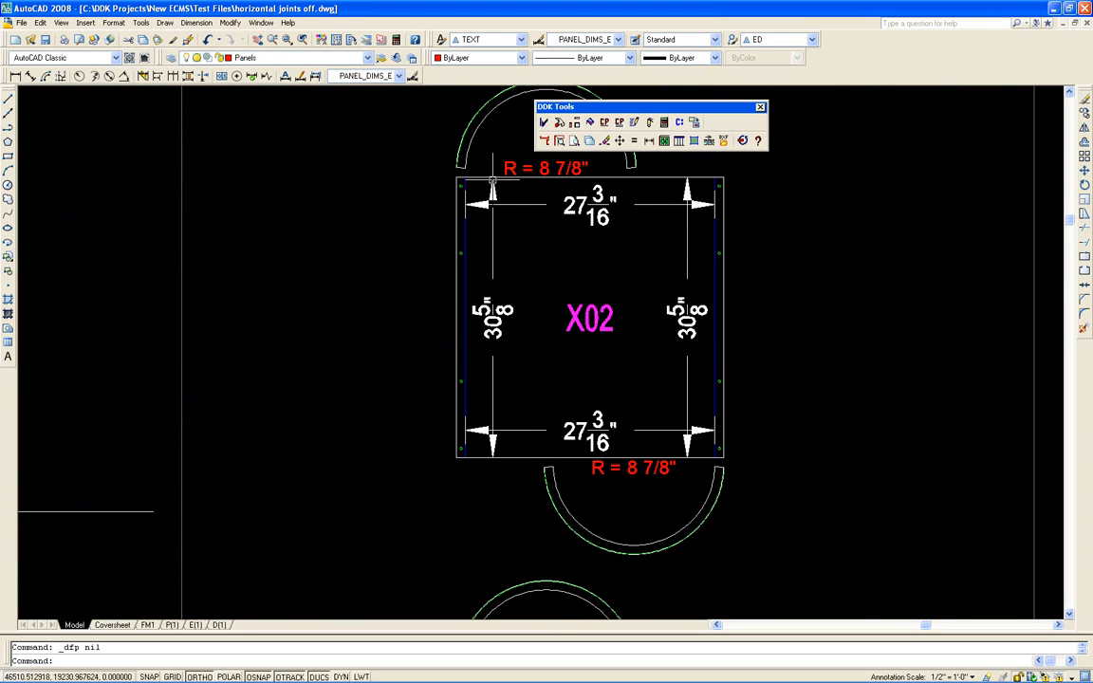
{"action": "mouse_move", "coordinate": [505, 182]}
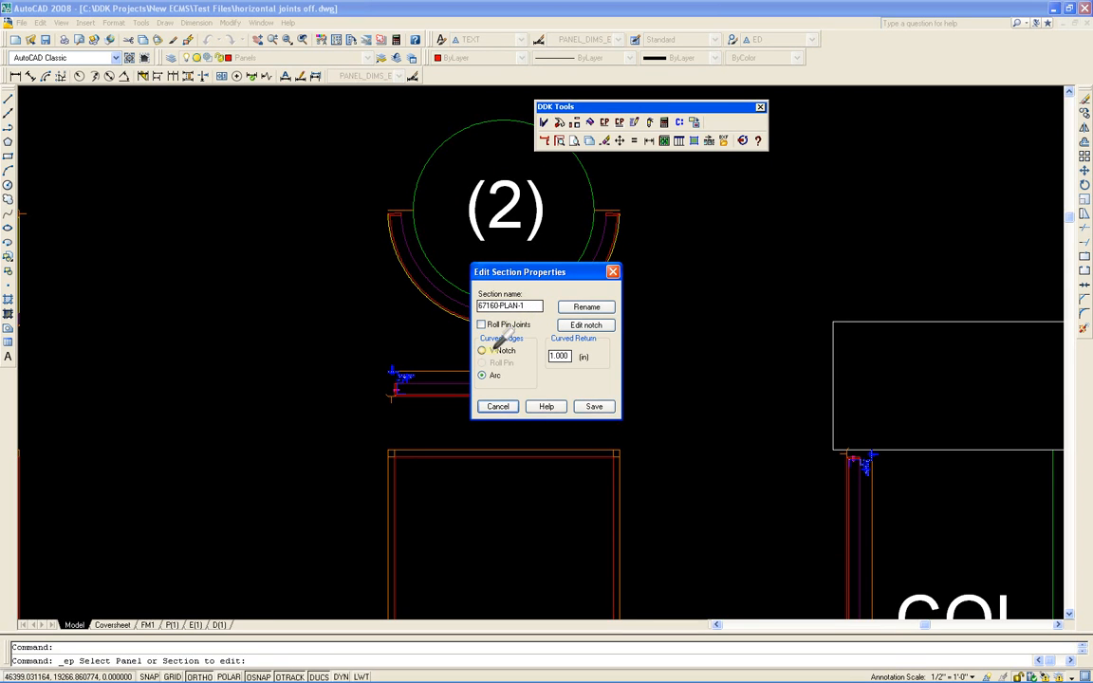
Step: Choose the corner-edge style for the circular column's section in Edit Section Properties
{"action": "left_click", "coordinate": [482, 349]}
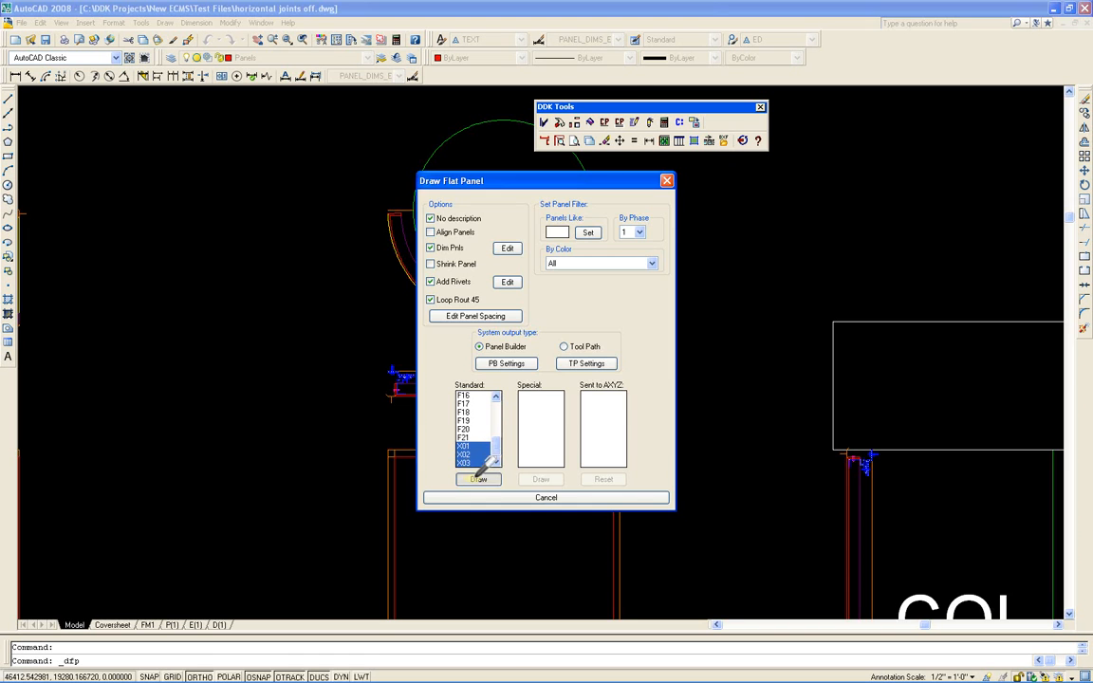
Step: Draw dimensioned flat views of panels X01, X02 and X03 from the Standard list beside the elevation
{"action": "left_click", "coordinate": [476, 479]}
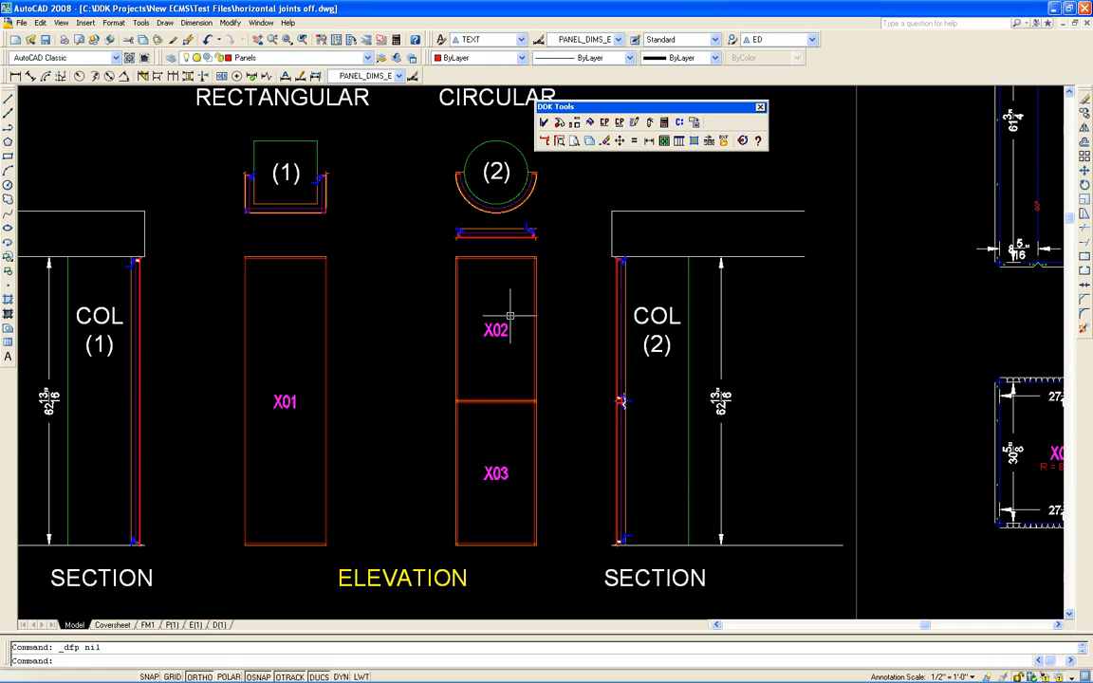
{"action": "mouse_move", "coordinate": [486, 321]}
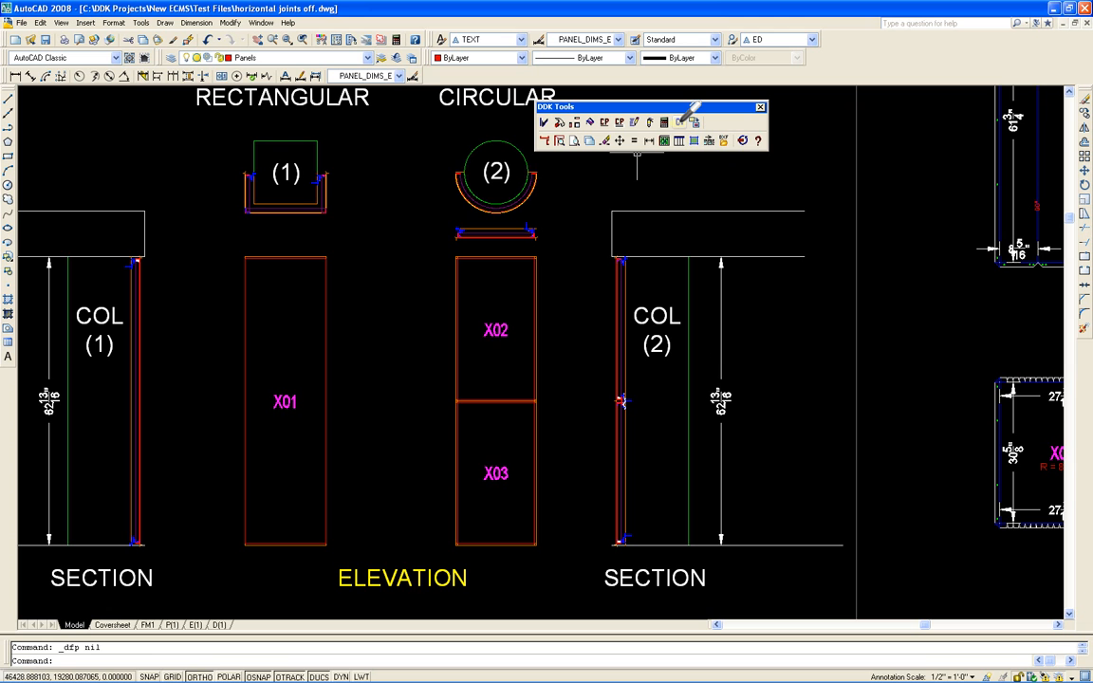
{"action": "mouse_move", "coordinate": [676, 140]}
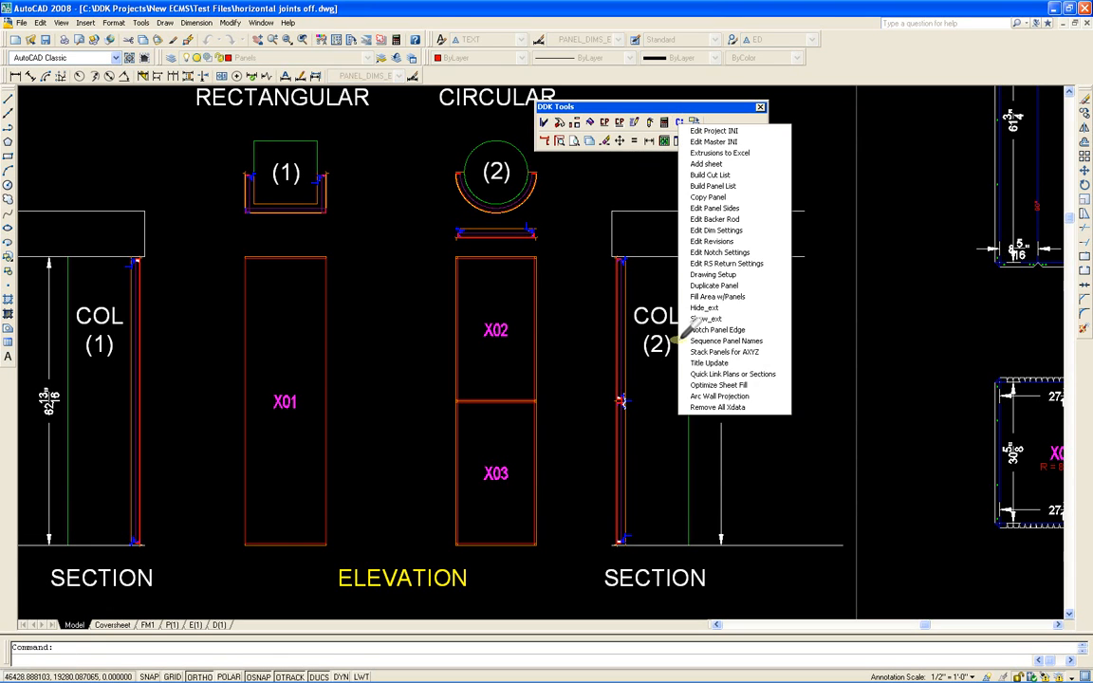
Step: Duplicate the X03 and X01 panel tags, placing (X01) inside the shape below its original tag
{"action": "left_click", "coordinate": [714, 285]}
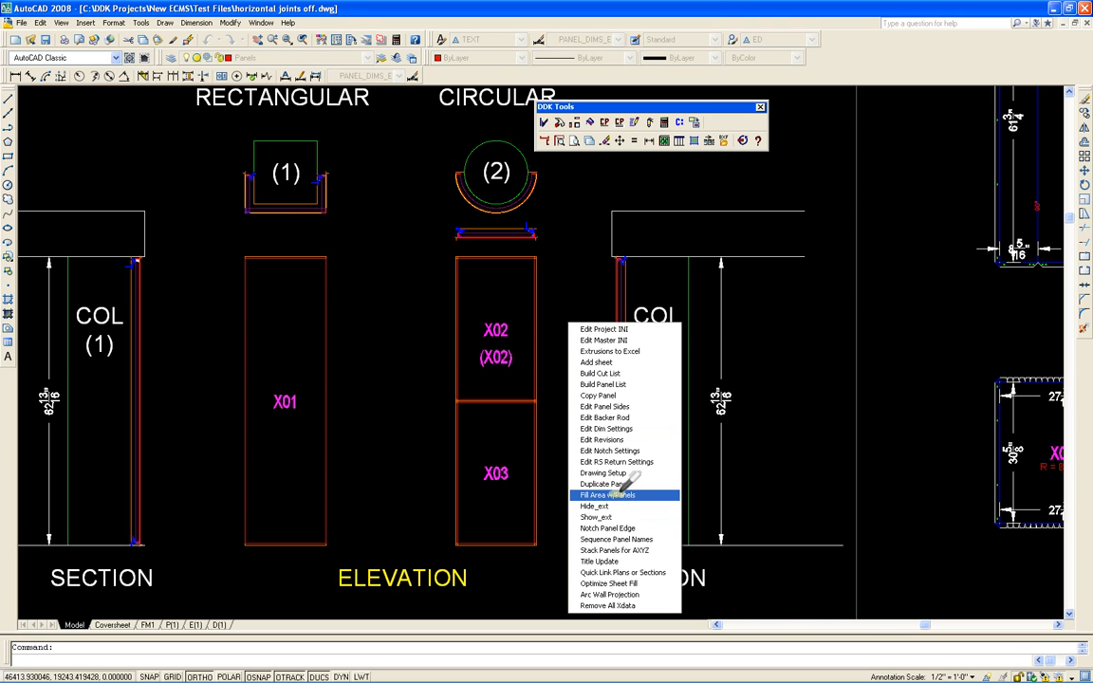
{"action": "left_click", "coordinate": [607, 494]}
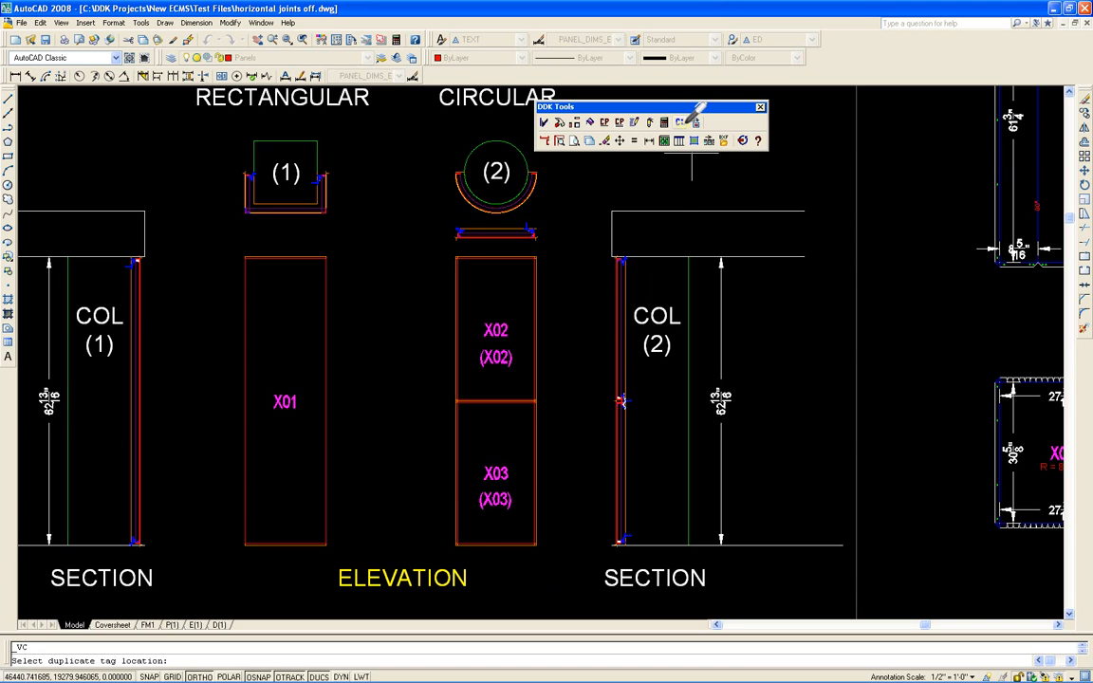
{"action": "left_click", "coordinate": [693, 121]}
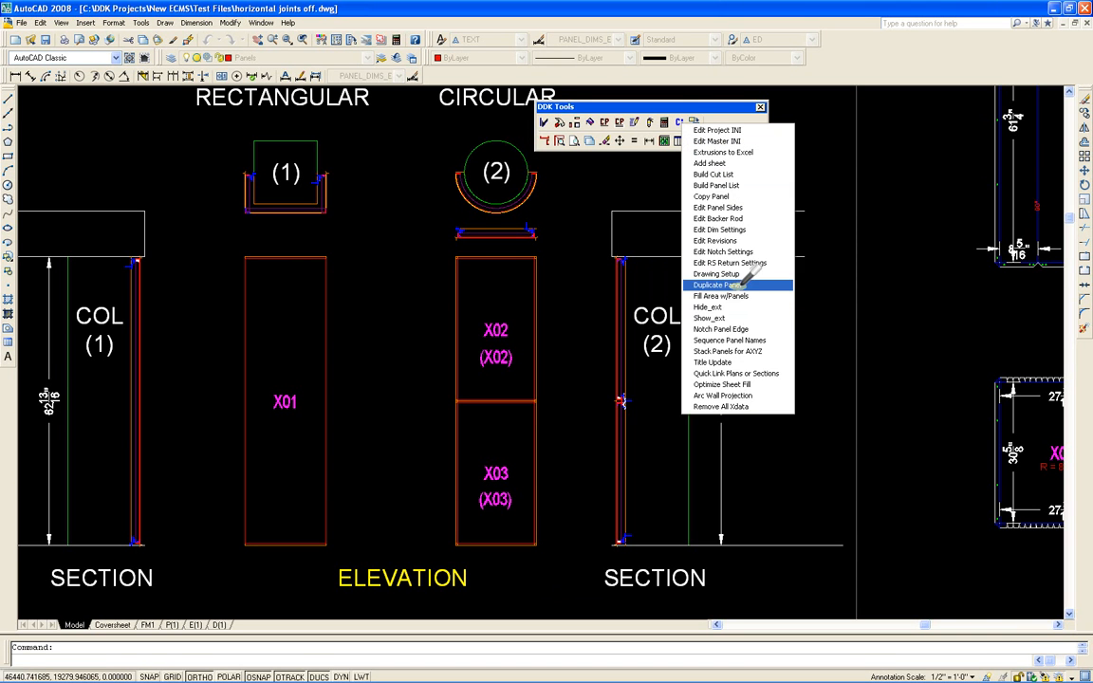
{"action": "left_click", "coordinate": [714, 285]}
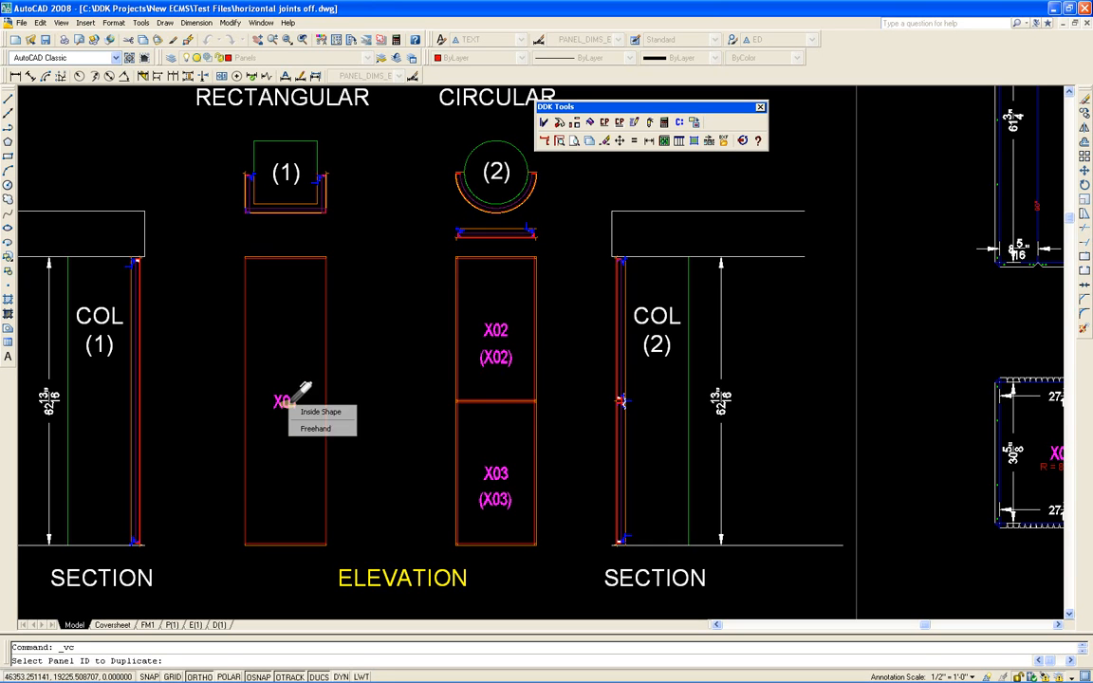
{"action": "left_click", "coordinate": [320, 412]}
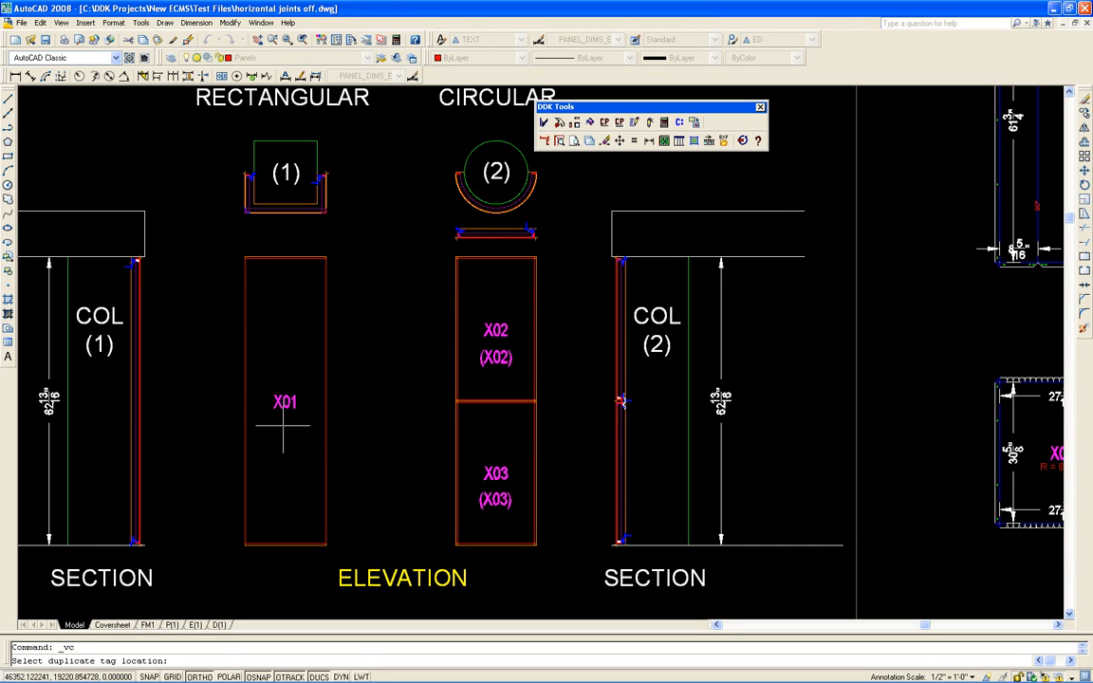
{"action": "left_click", "coordinate": [285, 427]}
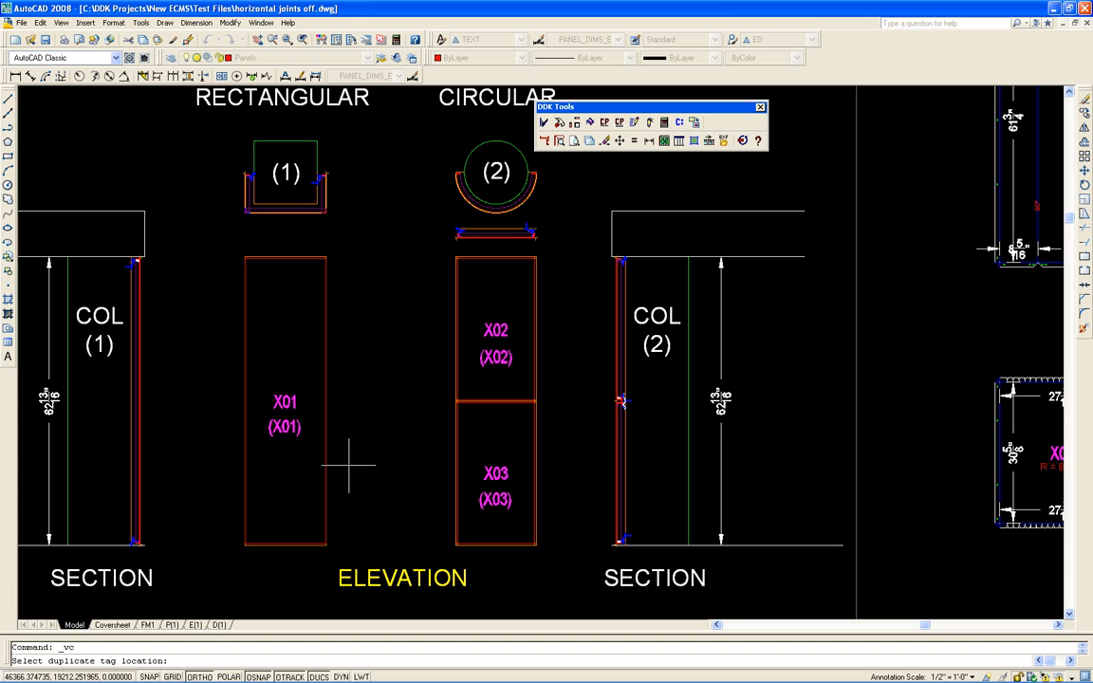
{"action": "mouse_move", "coordinate": [357, 461]}
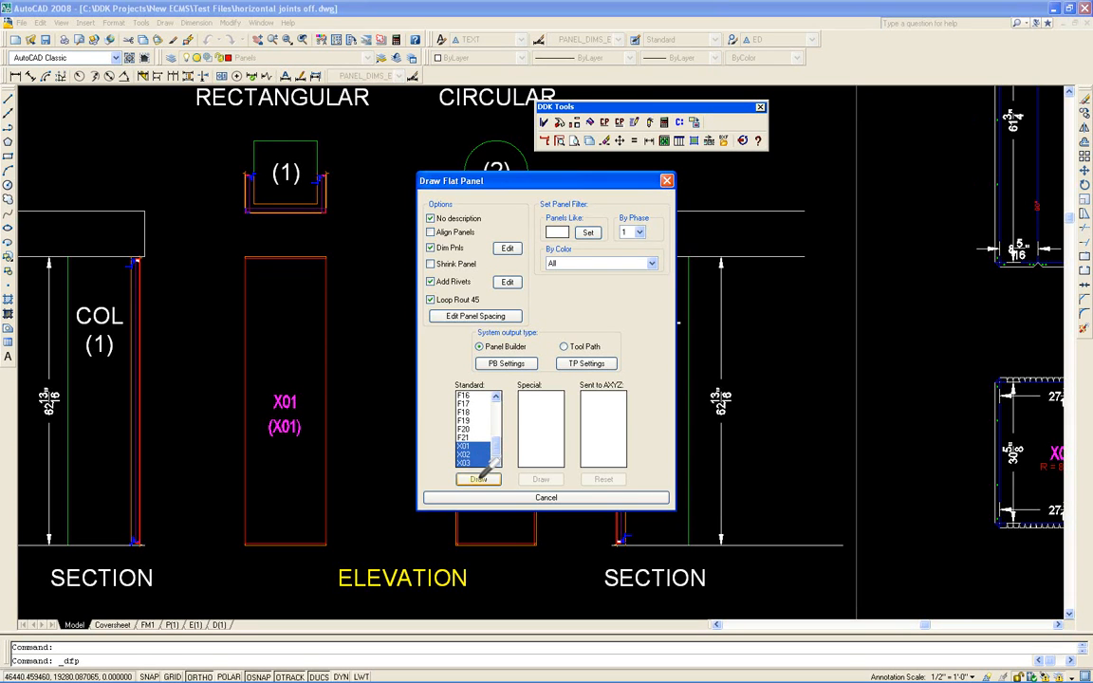
Step: Draw the flat panel views again with the same Standard-list panel selection
{"action": "left_click", "coordinate": [478, 478]}
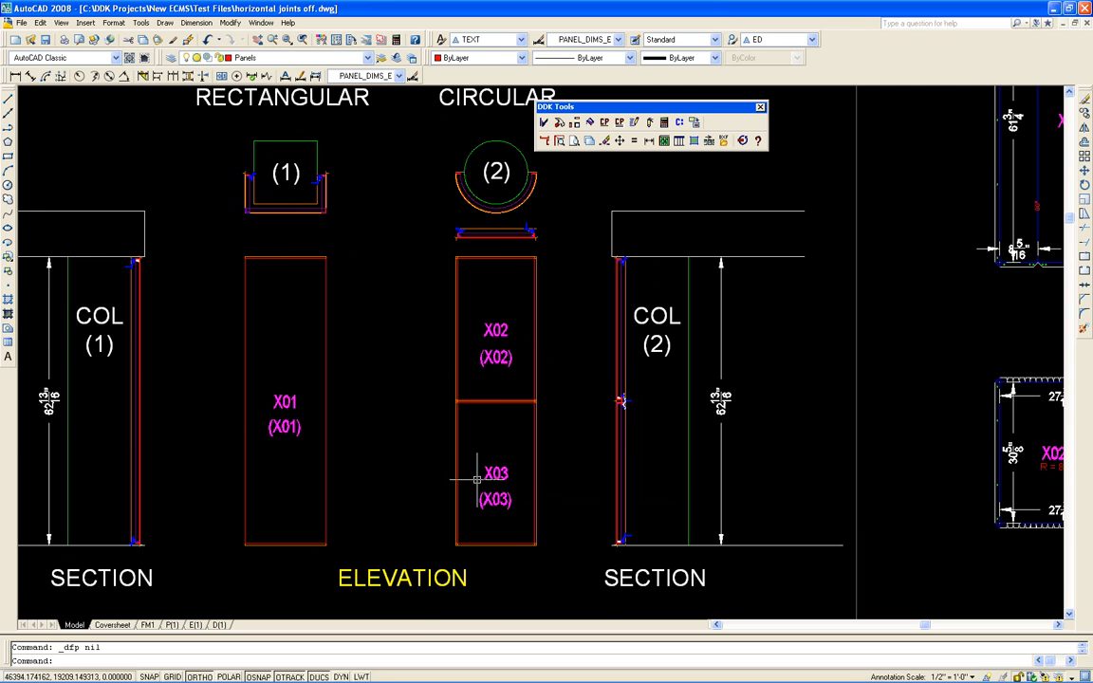